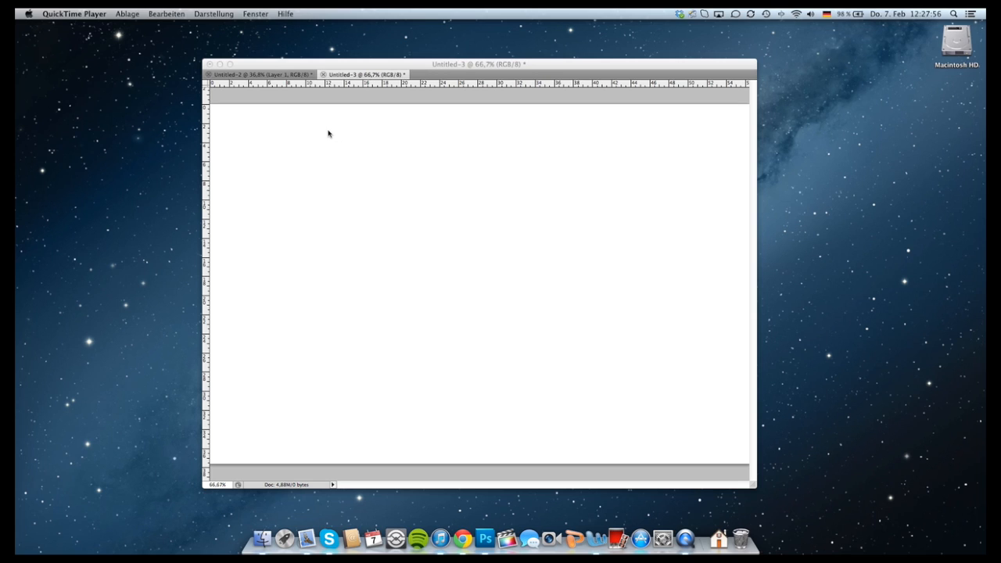
Browse the built-in shapes in the Custom Shape picker, scrolling to the end of the list.
left_click(484, 539)
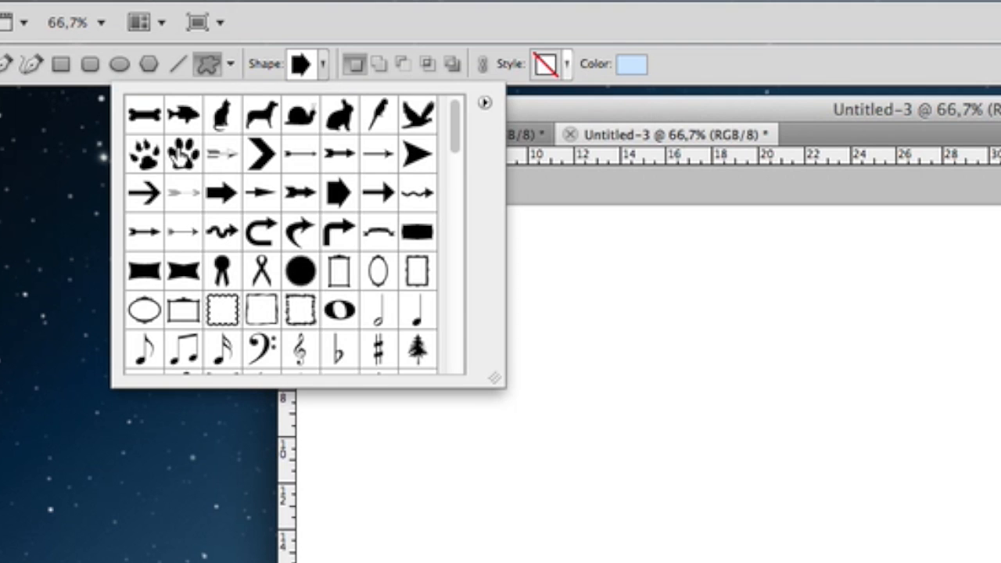
scroll("down", 3)
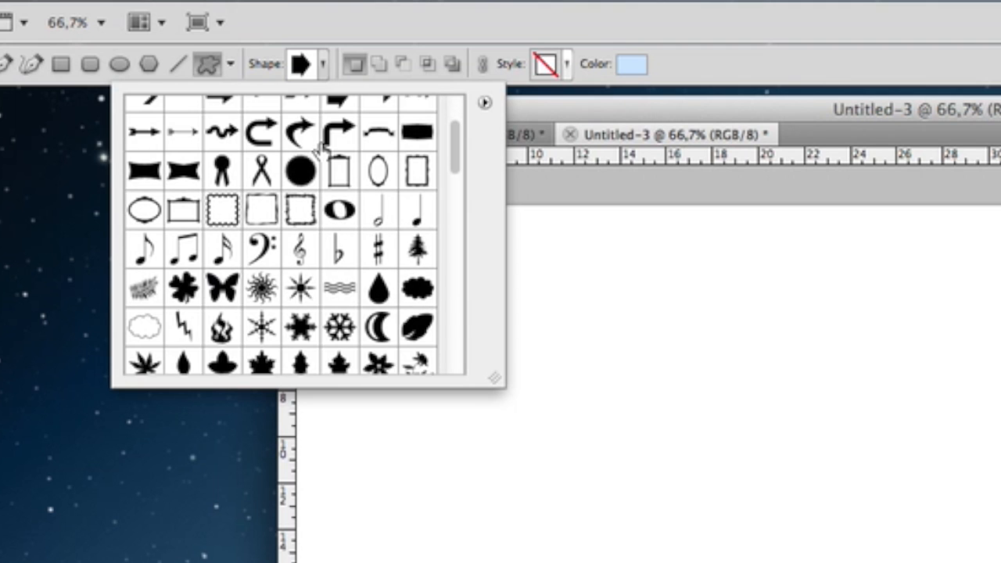
scroll("down", 3)
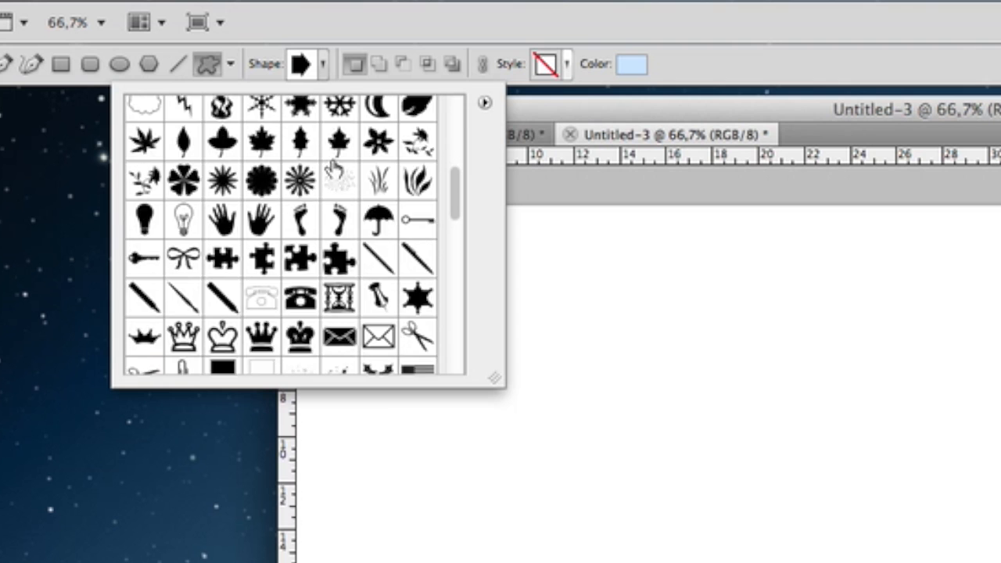
scroll("down", 3)
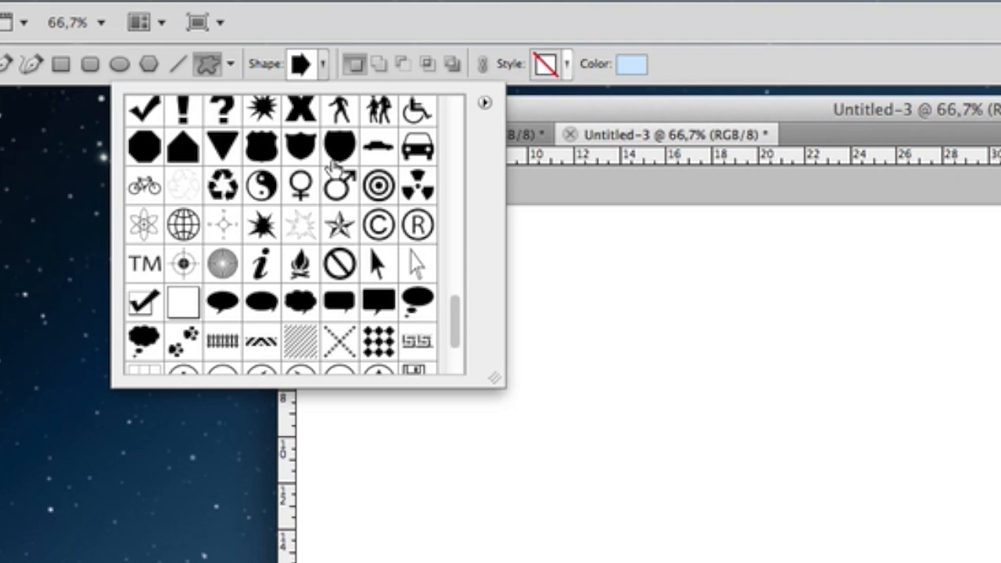
scroll("down", 3)
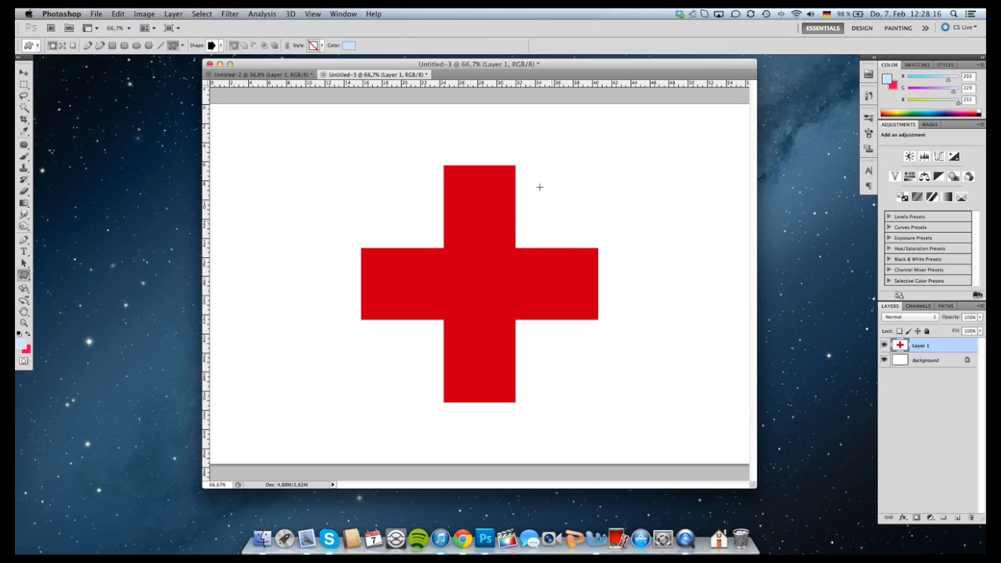
mouse_move(468, 278)
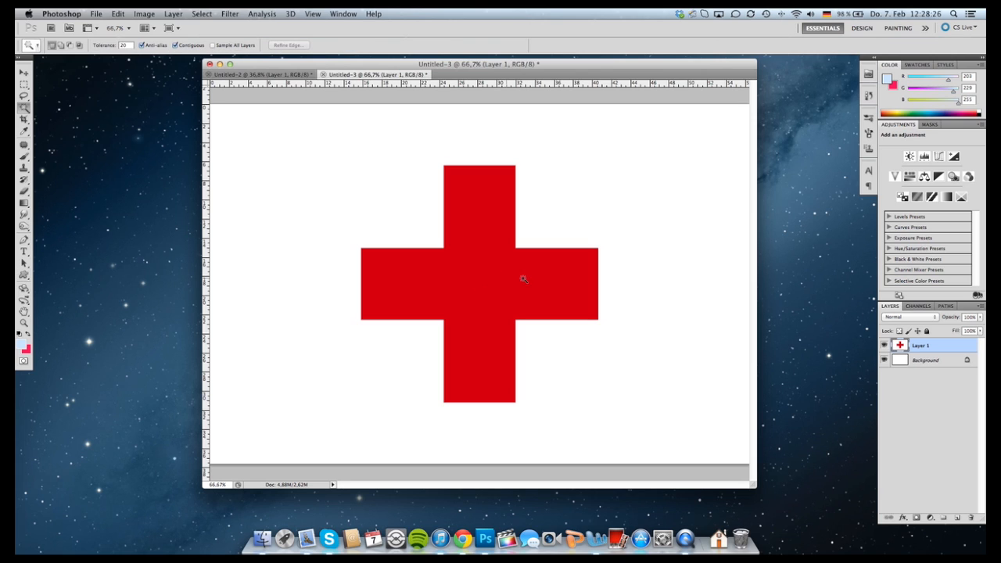
Select the red cross with the Magic Wand Tool.
left_click(479, 281)
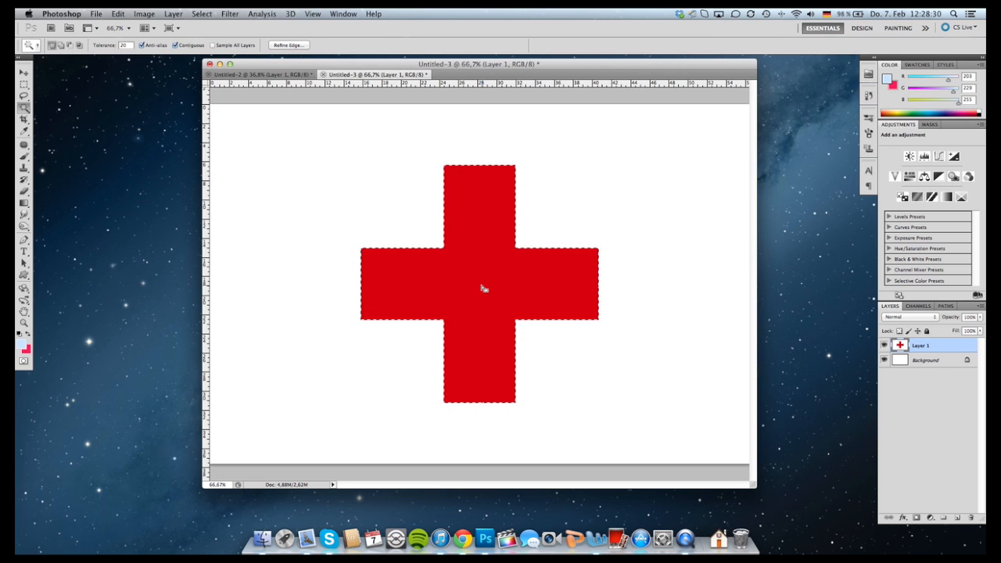
mouse_move(430, 172)
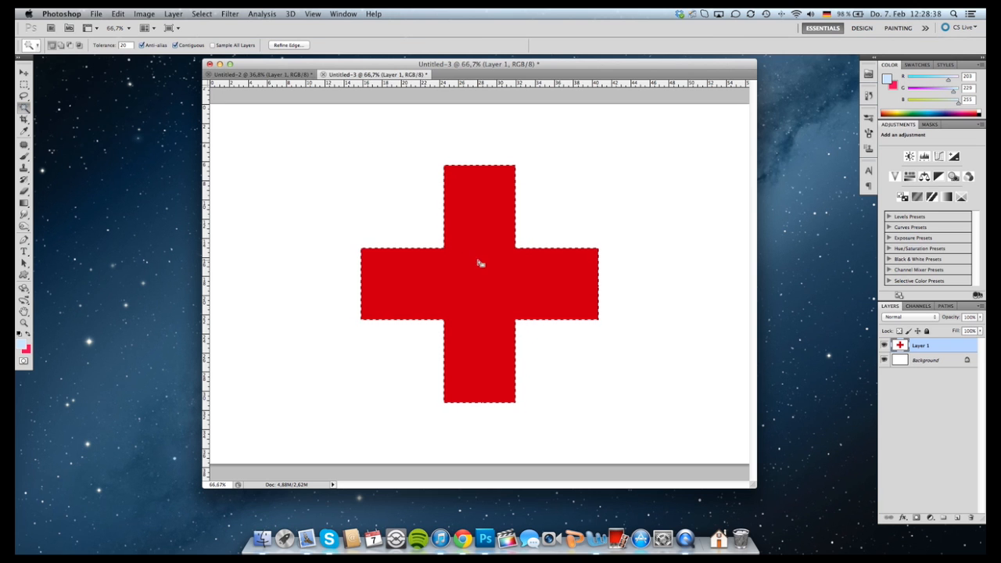
mouse_move(494, 175)
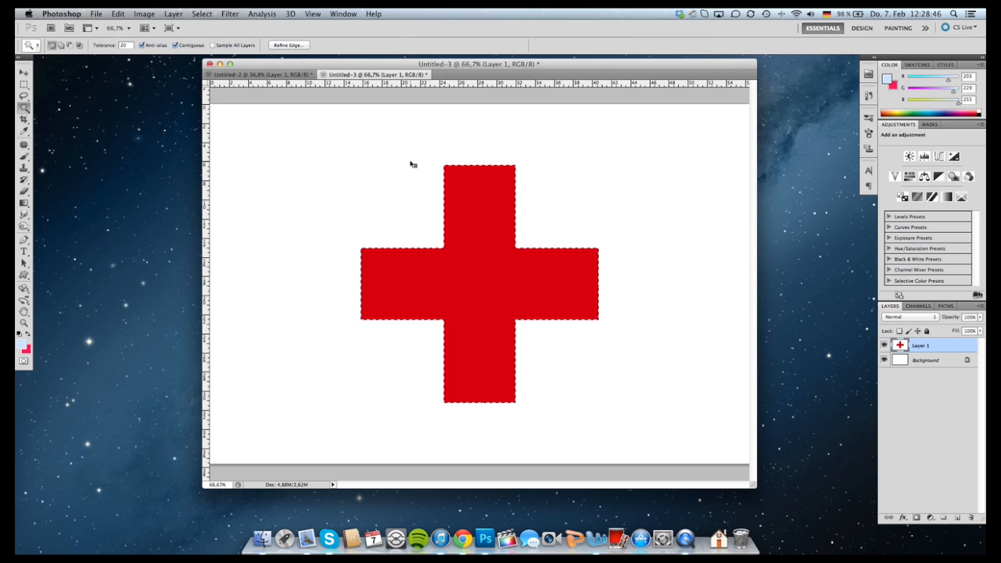
mouse_move(446, 211)
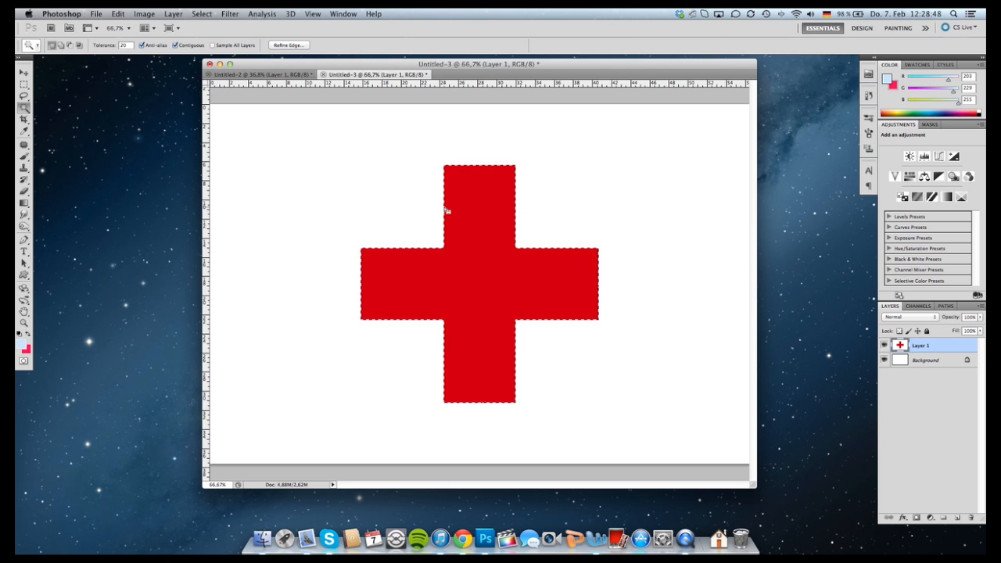
mouse_move(468, 237)
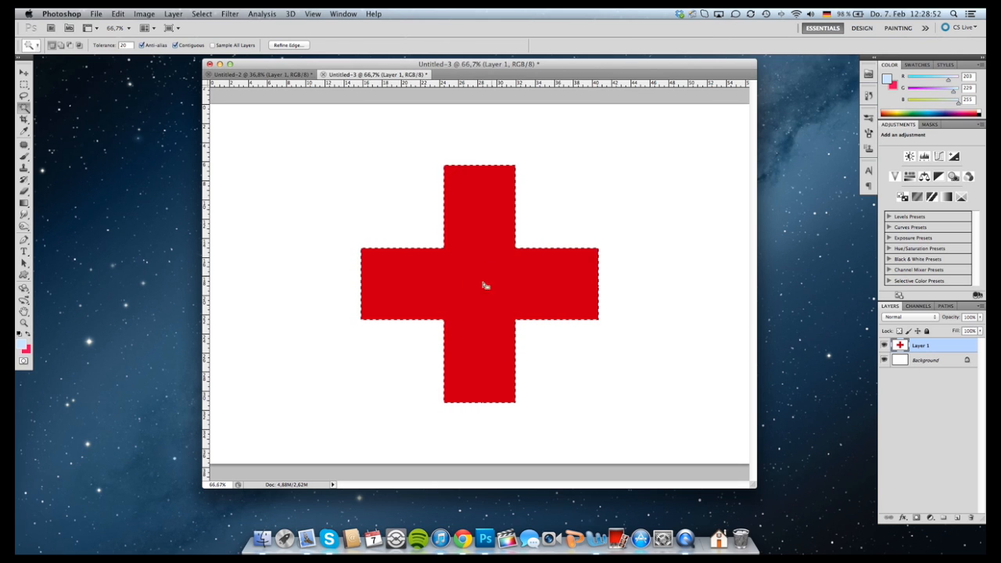
Turn the cross selection into a work path via Make Work Path with tolerance 1.0.
right_click(482, 284)
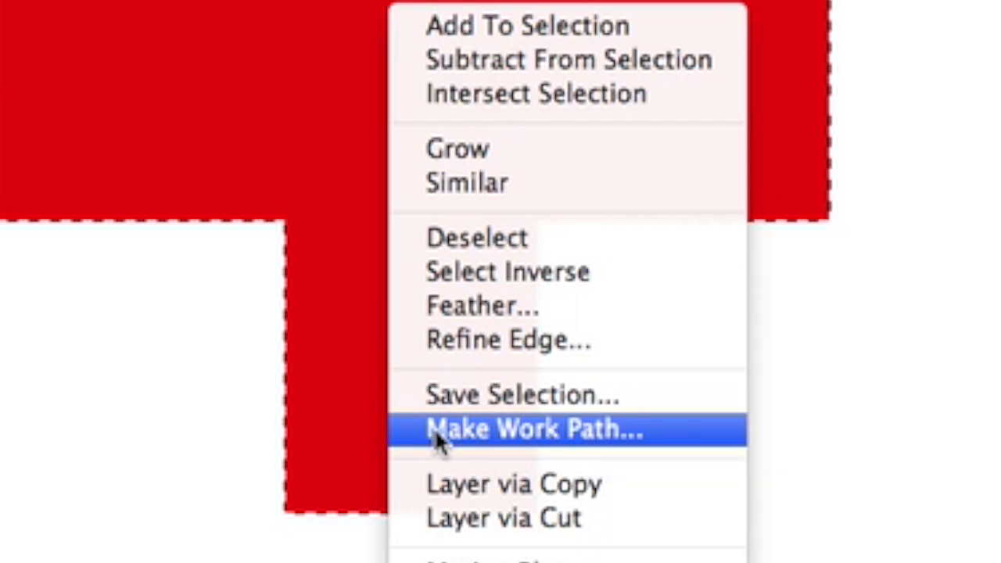
mouse_move(555, 438)
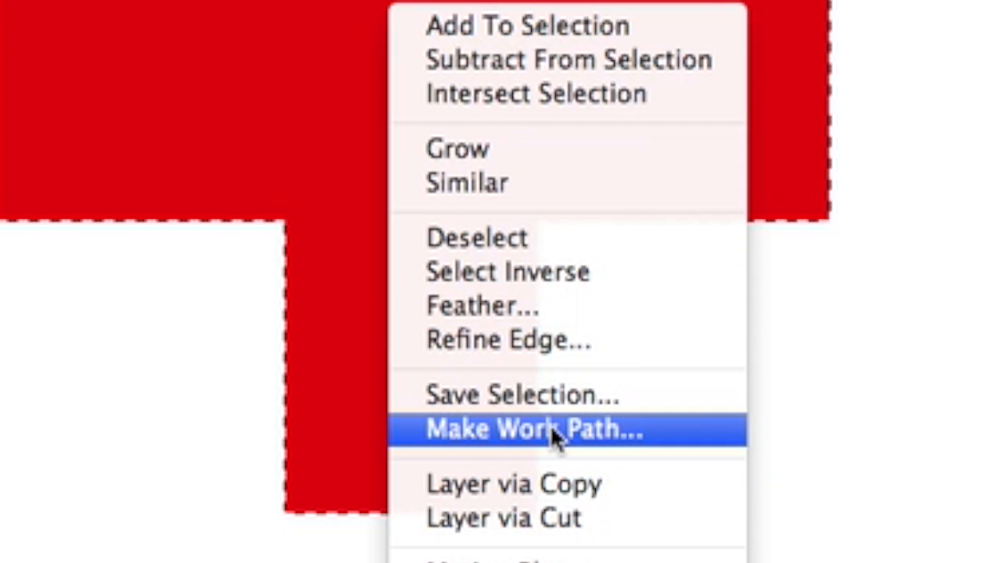
left_click(535, 429)
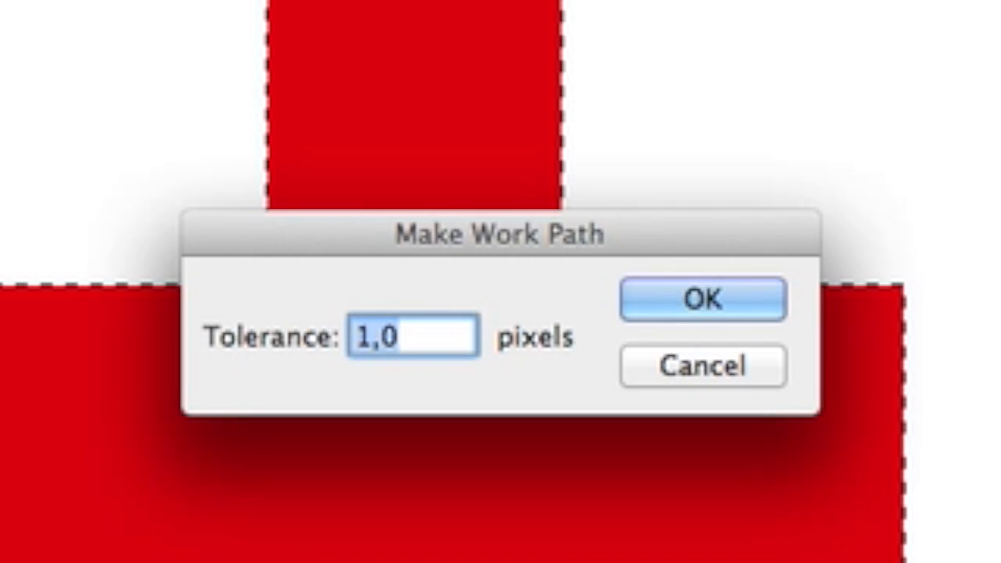
mouse_move(435, 144)
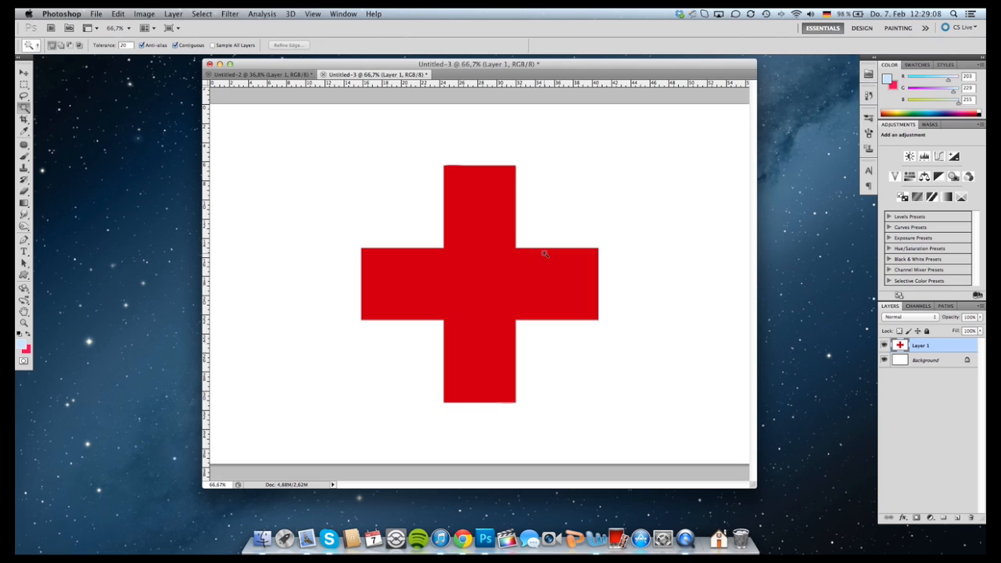
mouse_move(460, 266)
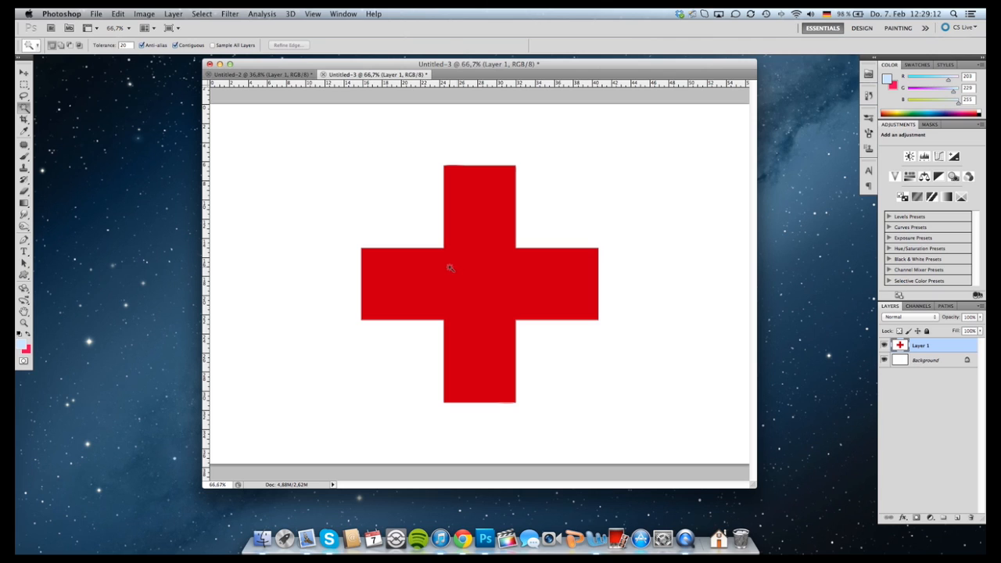
mouse_move(478, 279)
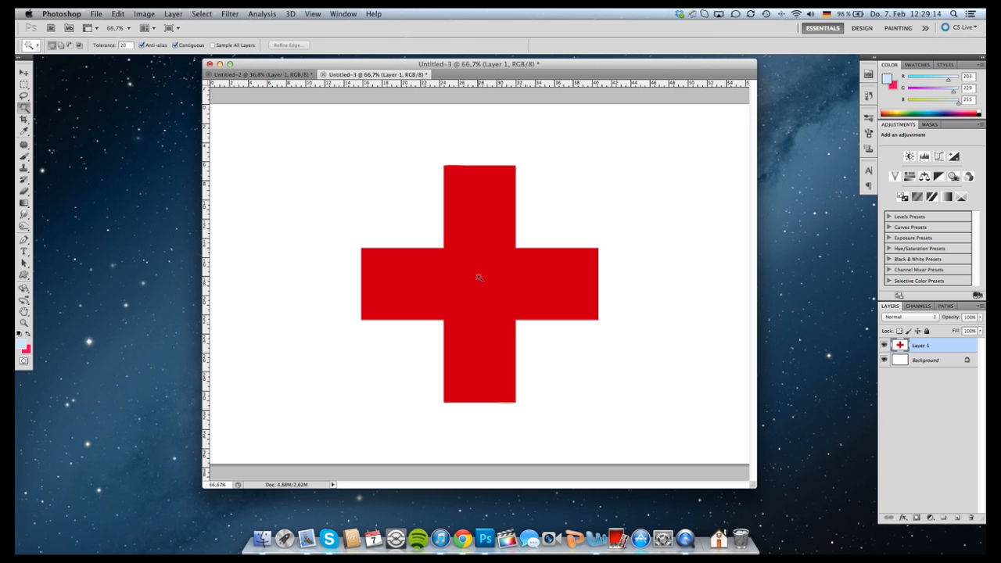
mouse_move(147, 232)
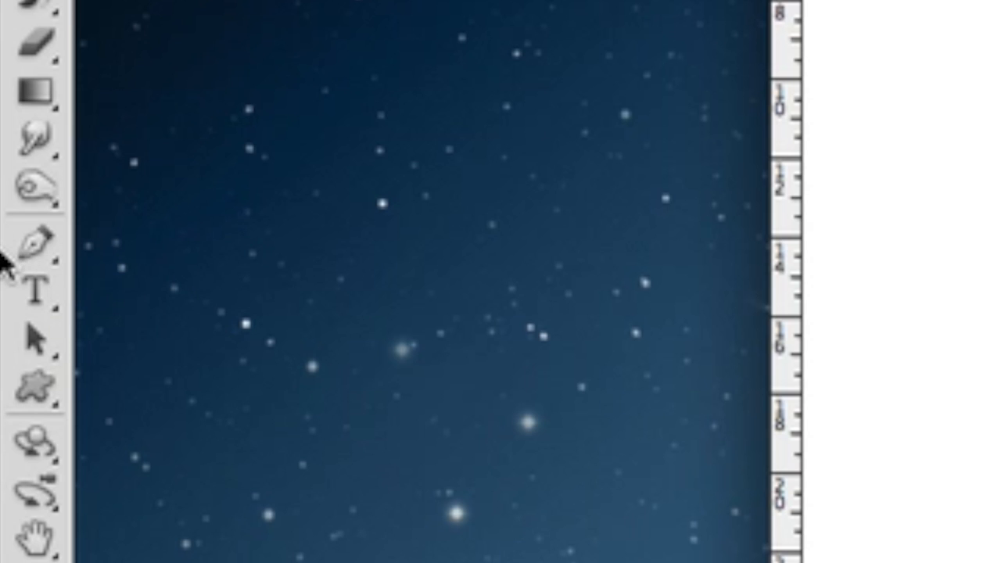
mouse_move(35, 242)
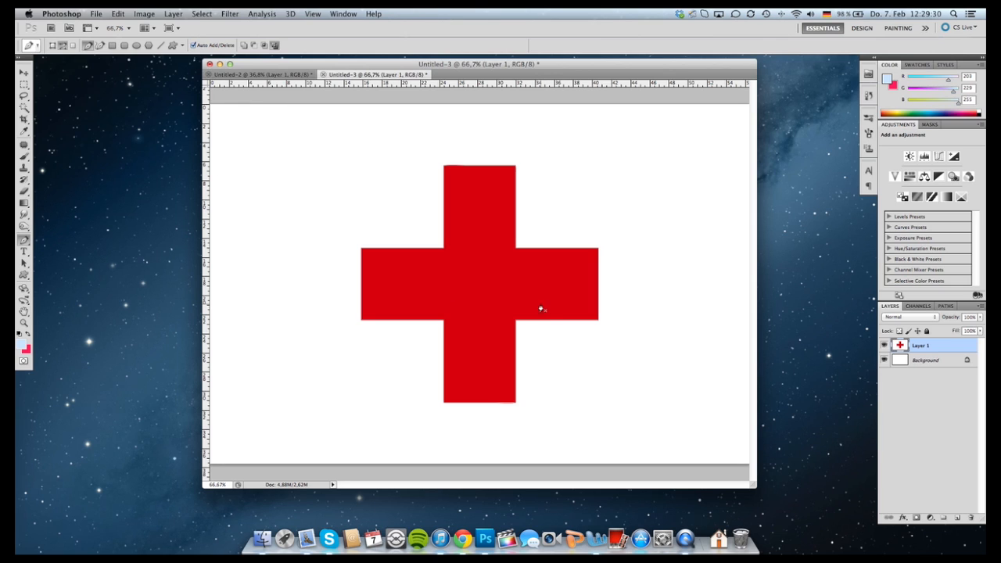
mouse_move(493, 294)
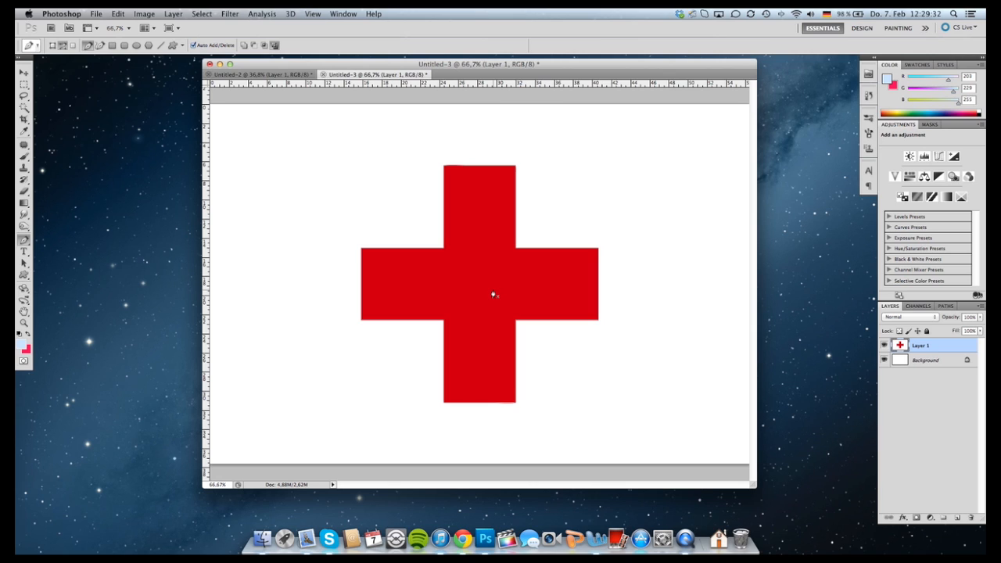
mouse_move(454, 280)
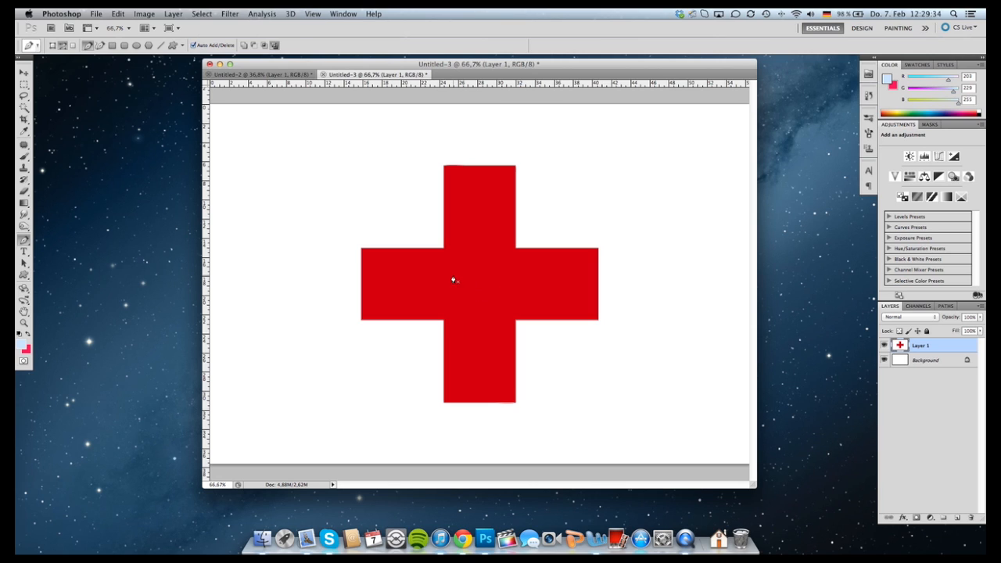
mouse_move(472, 269)
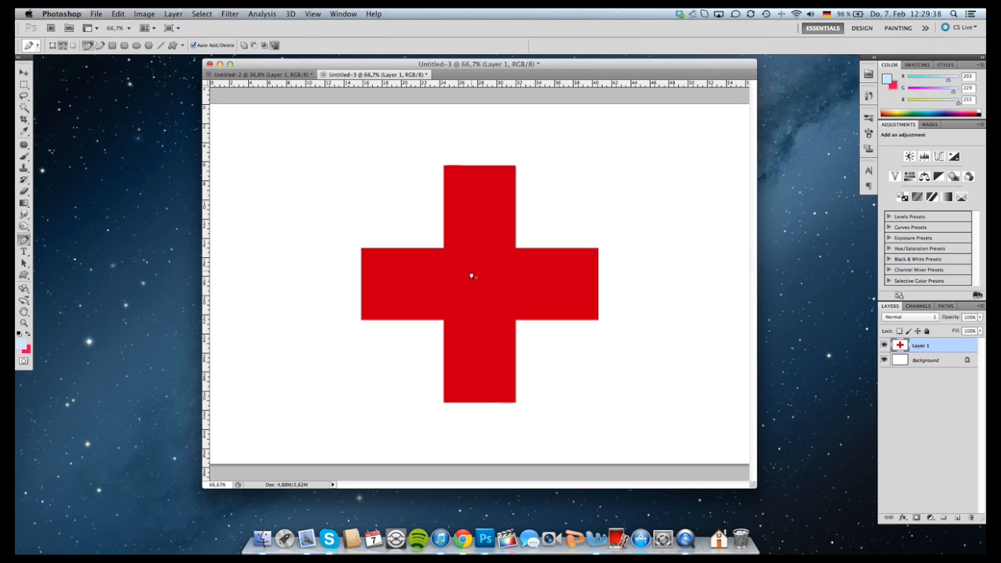
Define the cross path as a custom shape, naming it 'Cro'.
right_click(477, 273)
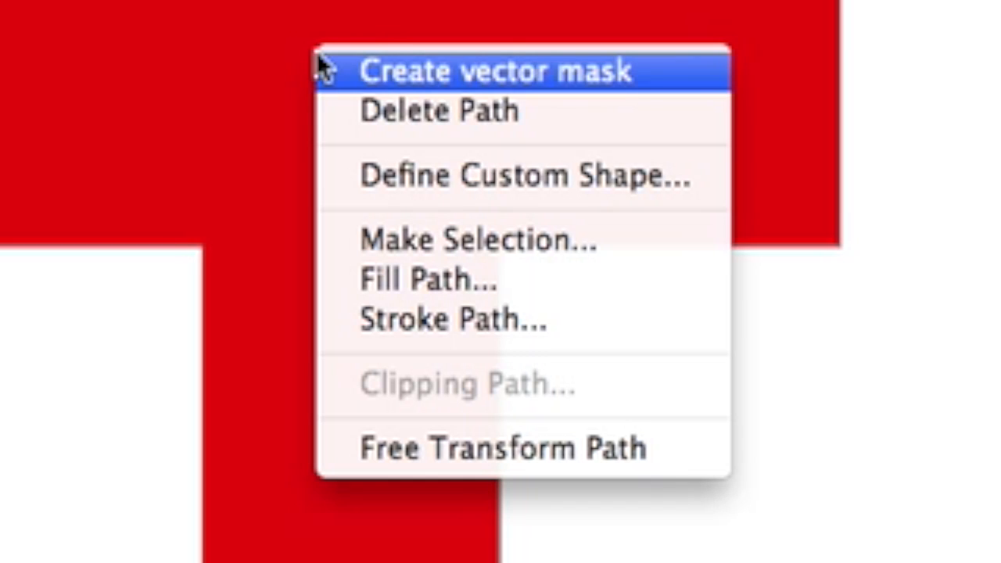
mouse_move(457, 175)
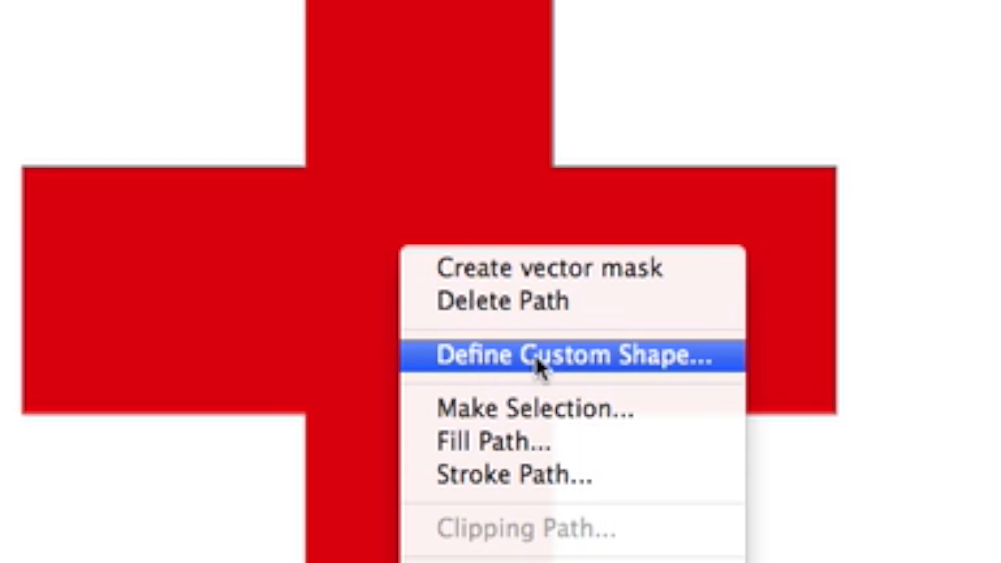
left_click(573, 357)
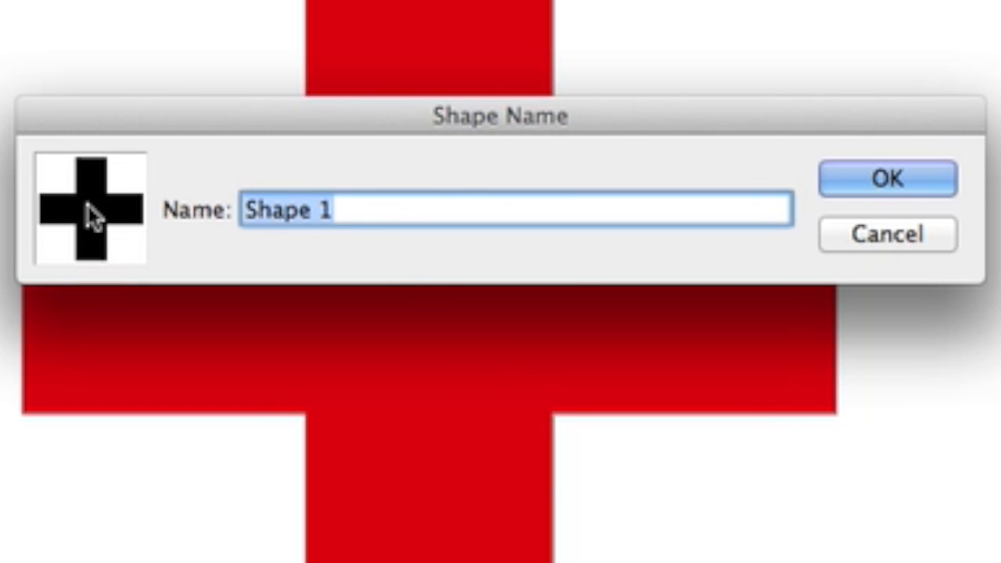
mouse_move(128, 207)
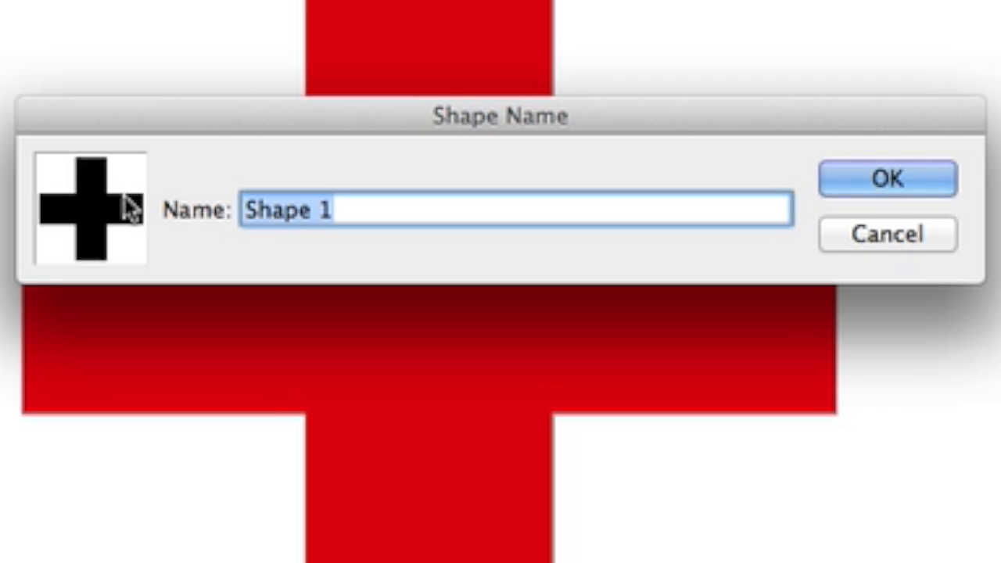
mouse_move(303, 234)
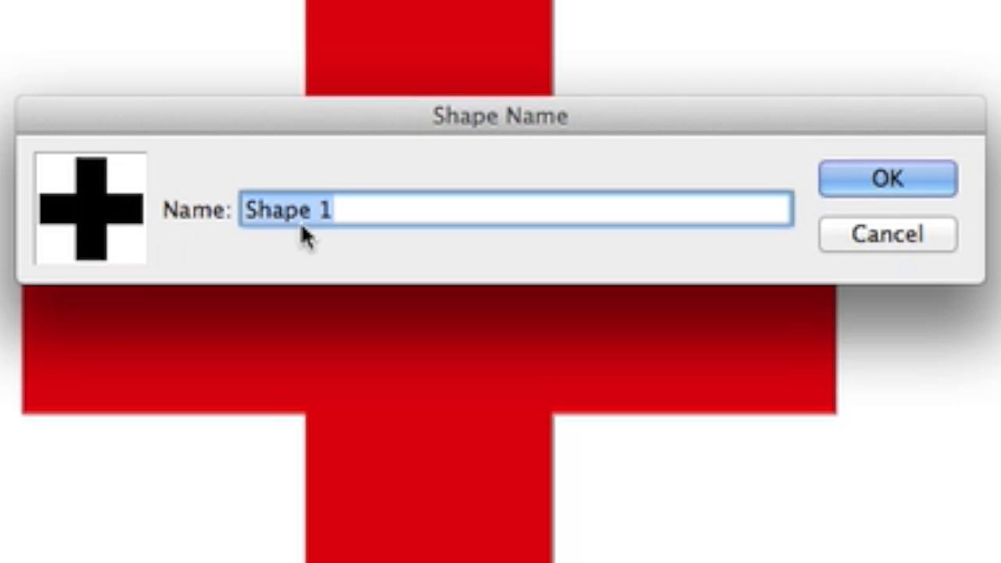
type("Cro")
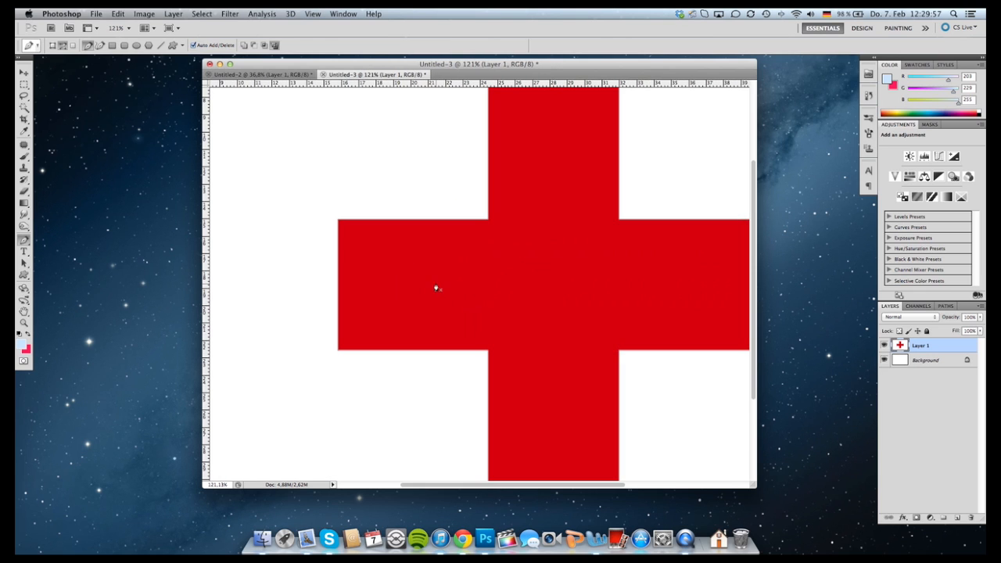
mouse_move(103, 194)
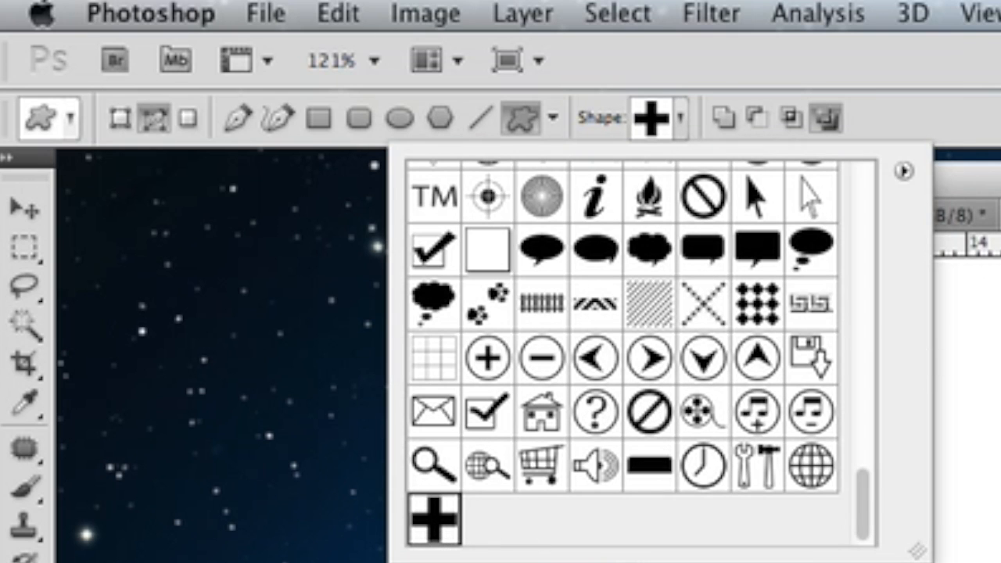
Pick the new cross from the shape picker and delete the red cross layer.
left_click(432, 518)
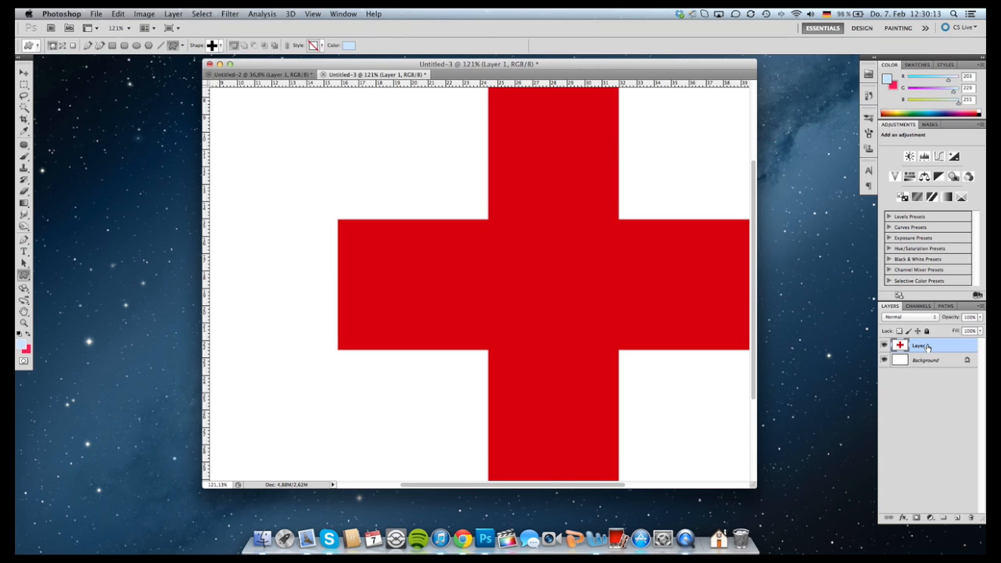
key("delete")
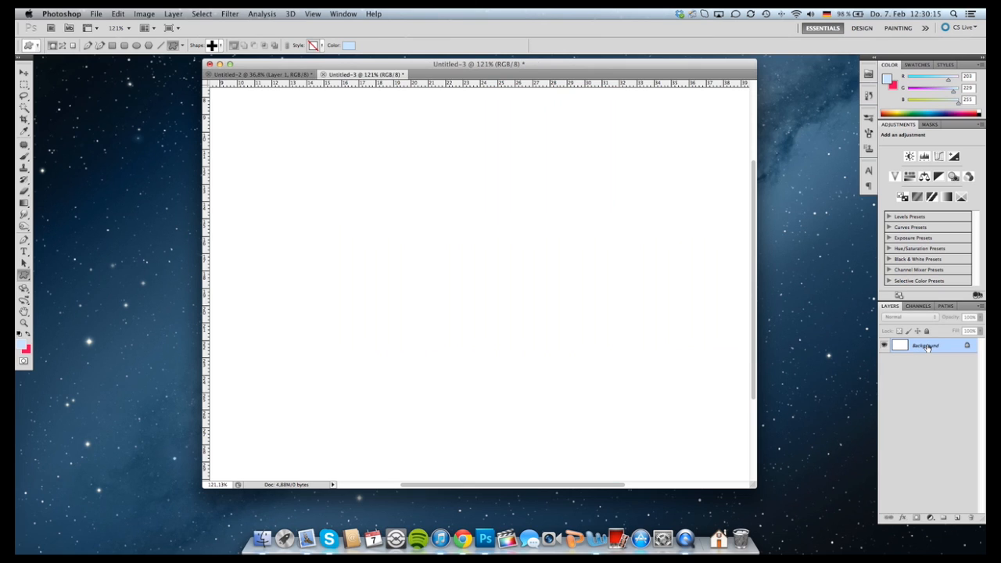